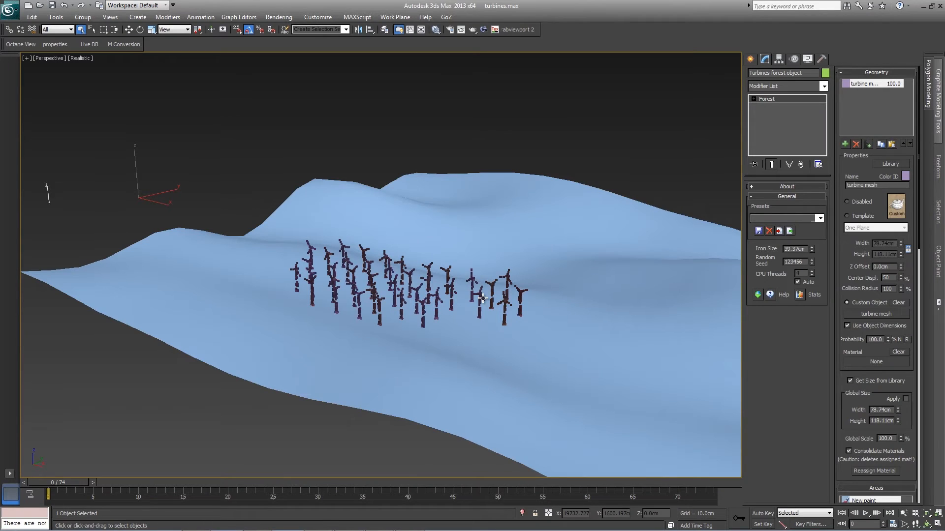
mouse_move(485, 319)
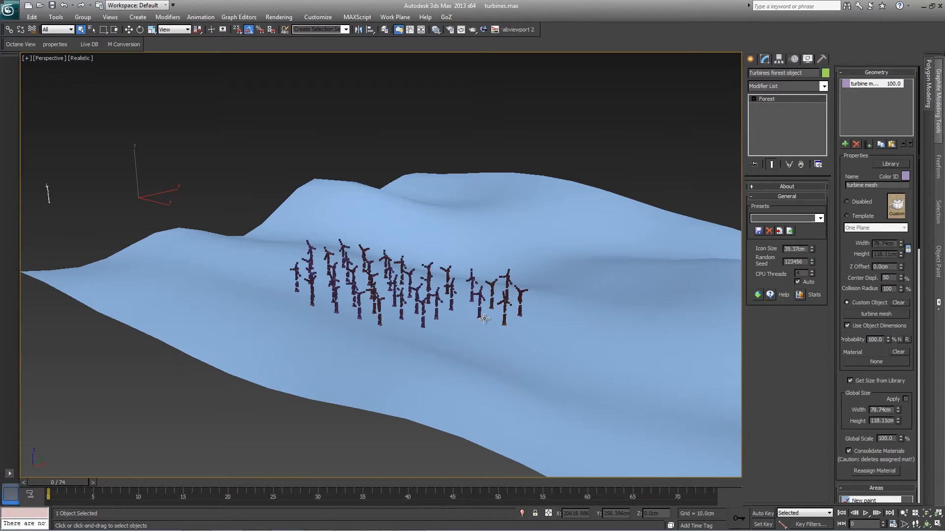
mouse_move(486, 318)
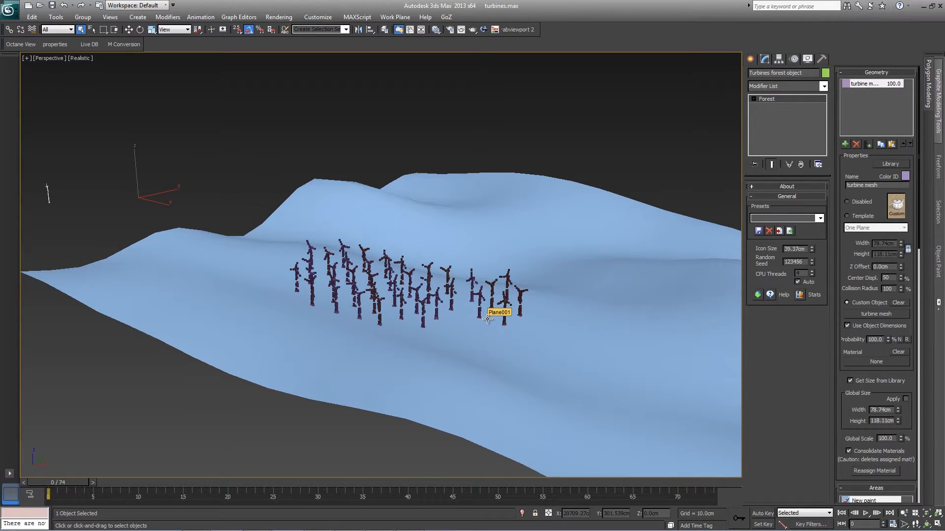
mouse_move(59, 201)
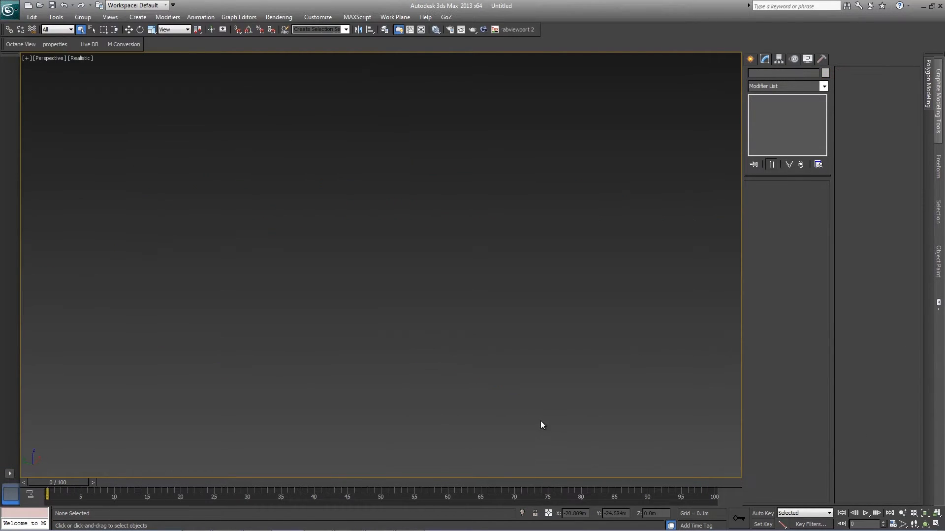
mouse_move(718, 83)
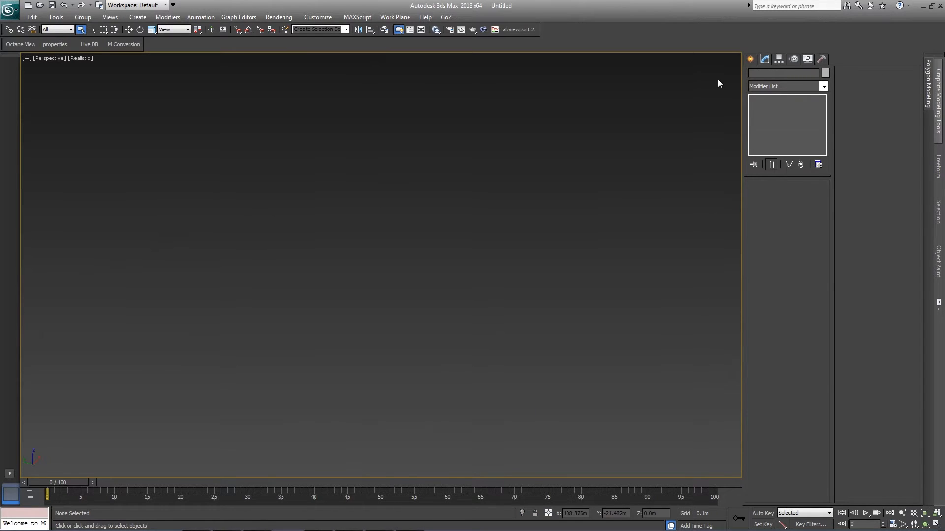
Step: Draw a circle spline, then start a Forest Pro object from Itoo Software geometry
click(765, 74)
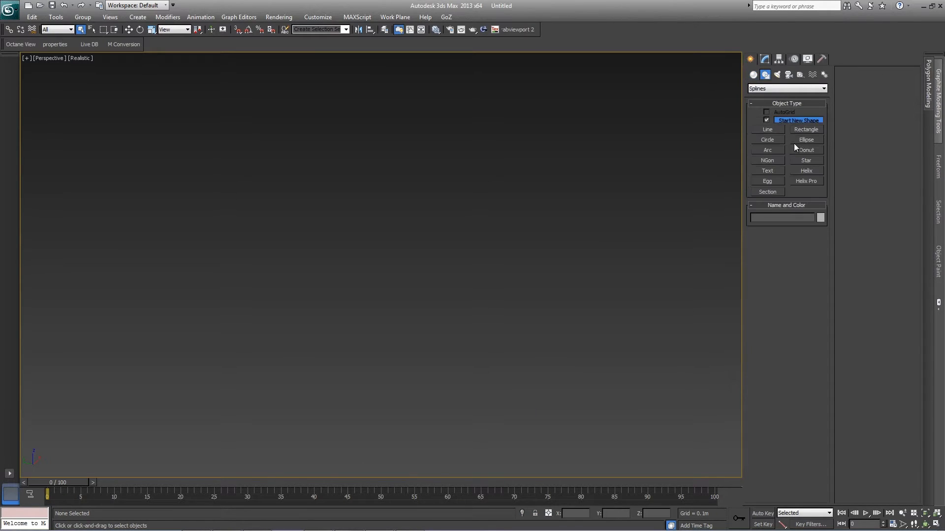
click(767, 139)
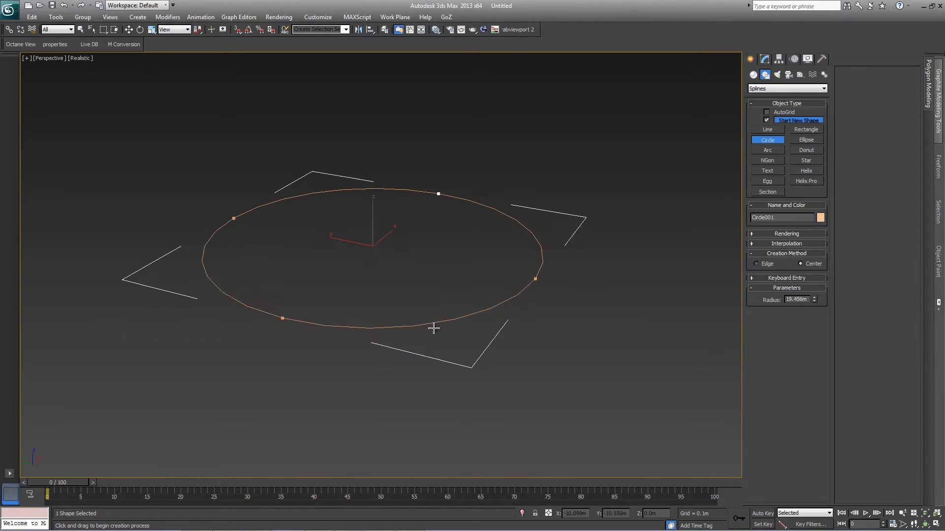
click(787, 89)
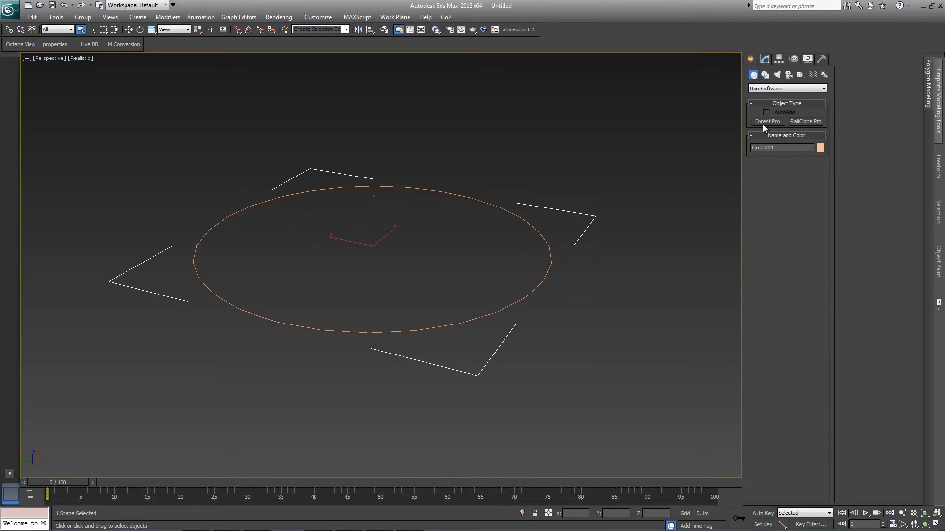
click(767, 121)
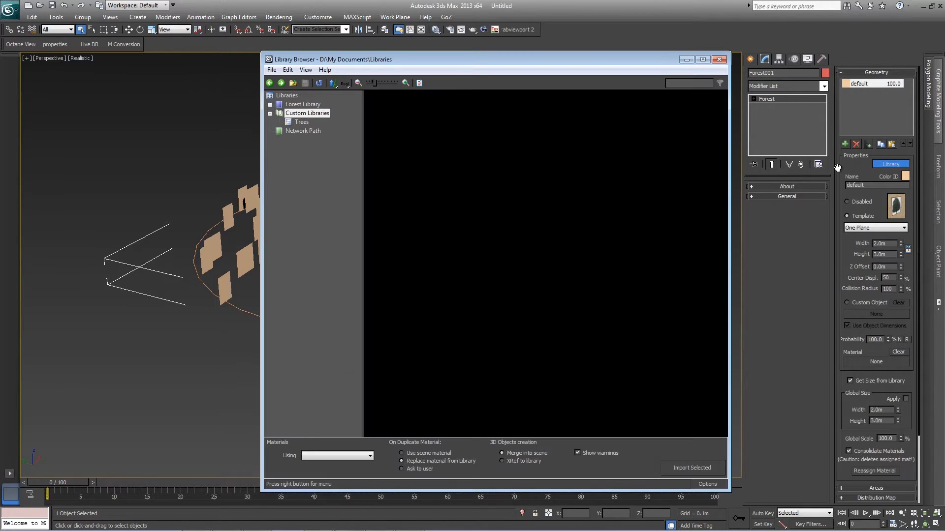
Step: Create a new custom library in the Library Browser and name it 'presets'
right_click(307, 113)
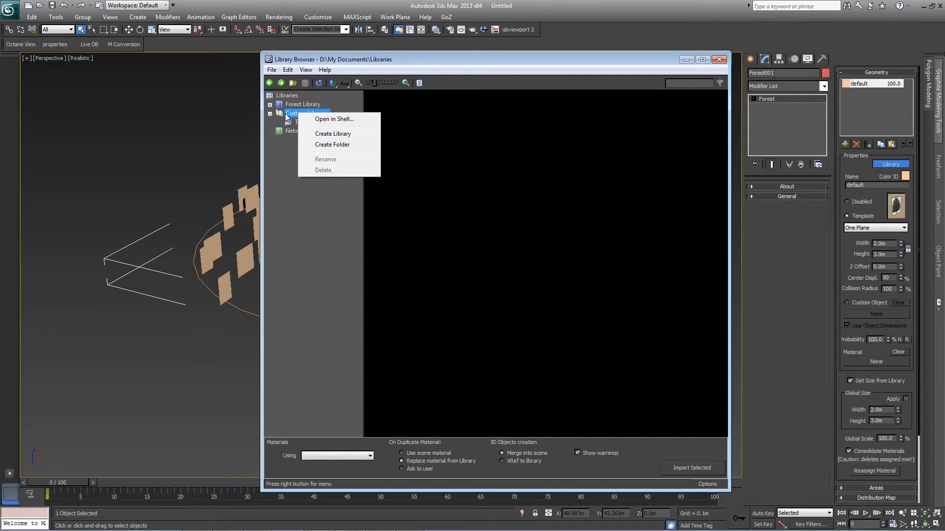
mouse_move(346, 136)
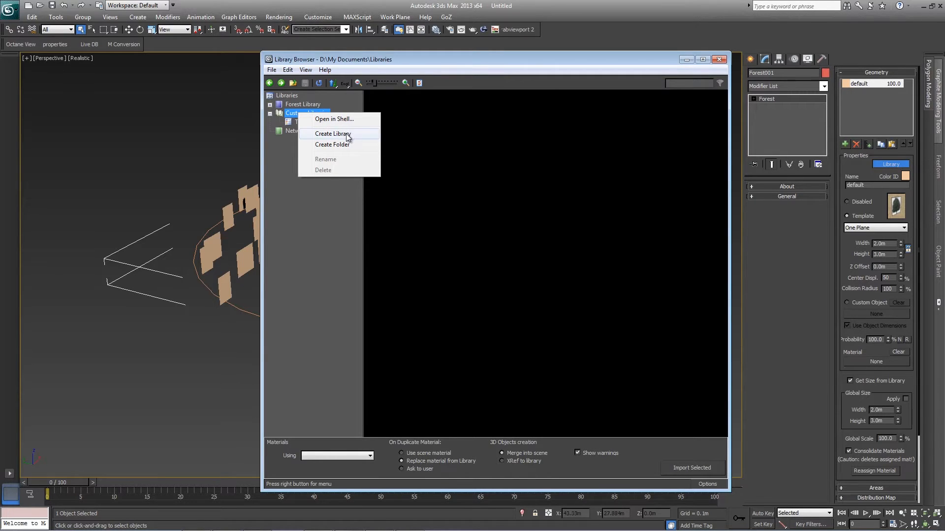
click(332, 134)
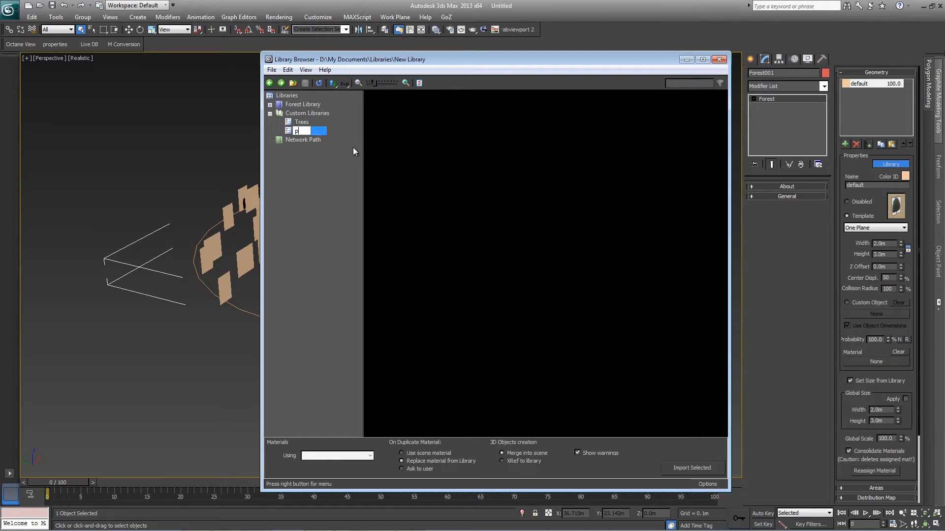
text(presets)
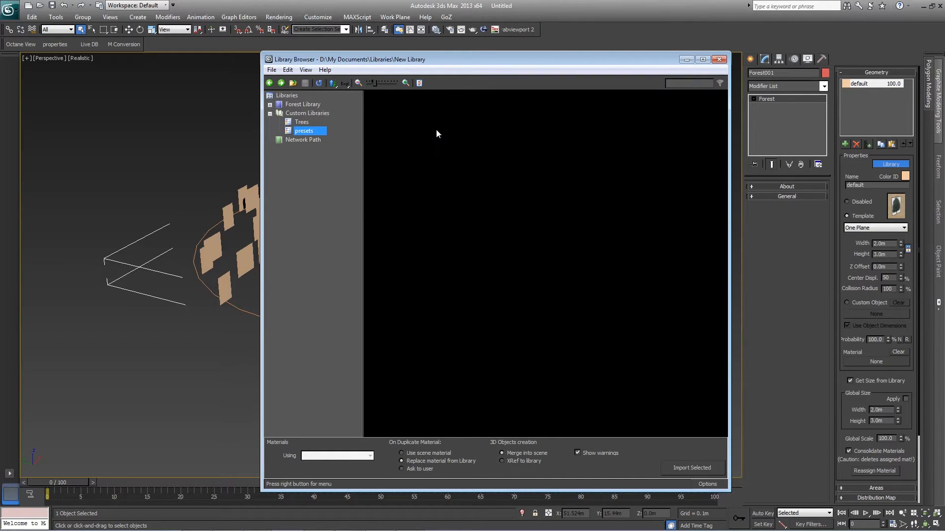
Step: Create a 3D Object item in presets and set its Common Name to 'Turbines'
right_click(437, 133)
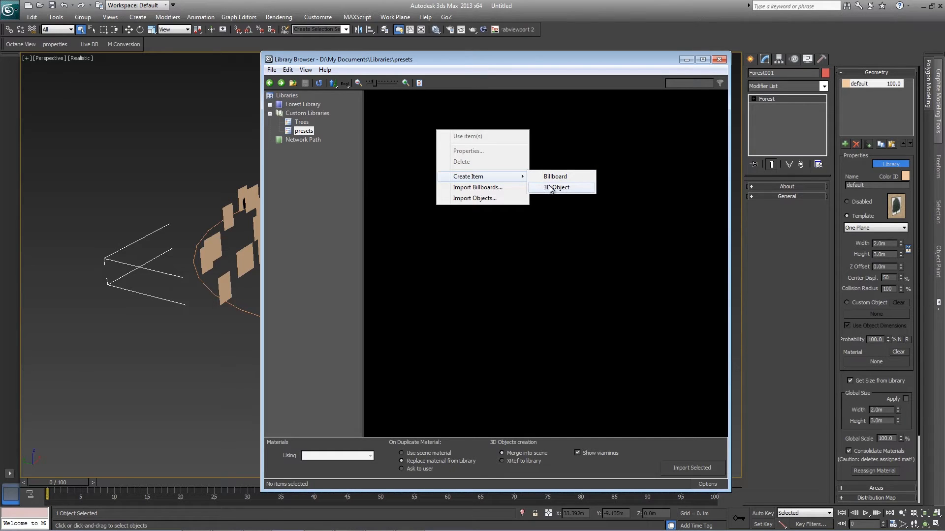
click(555, 187)
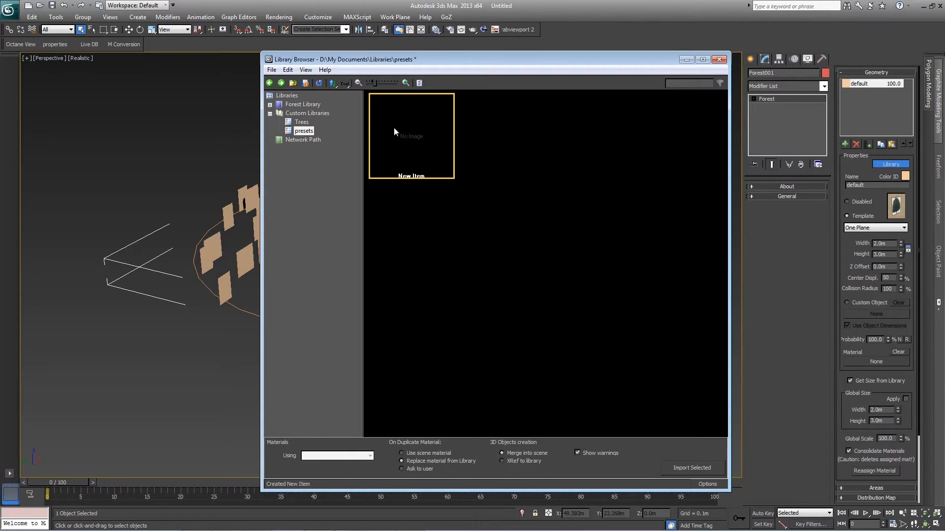
right_click(411, 136)
text(Turb)
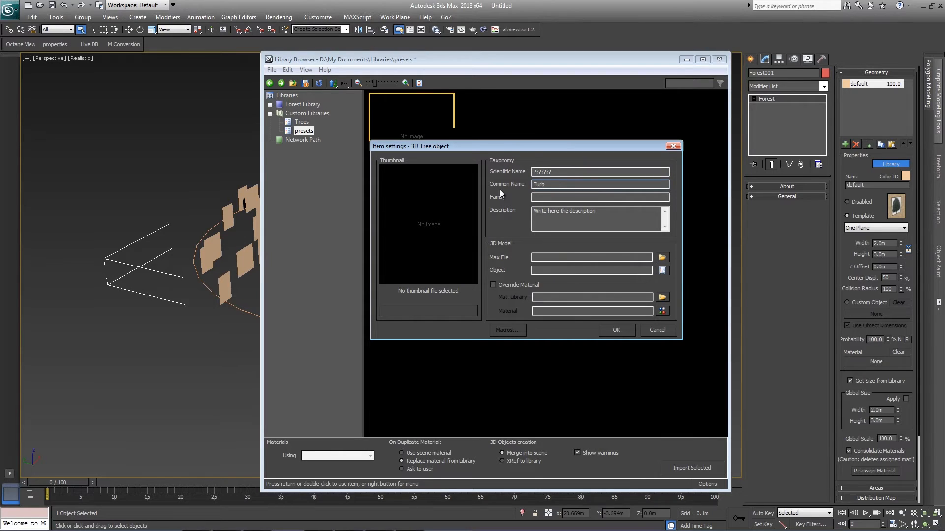
text(ines)
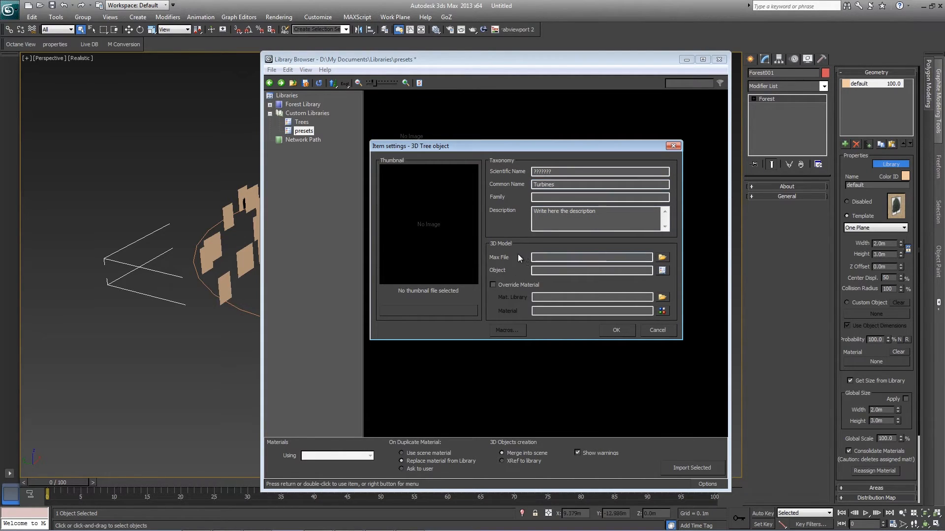
mouse_move(527, 247)
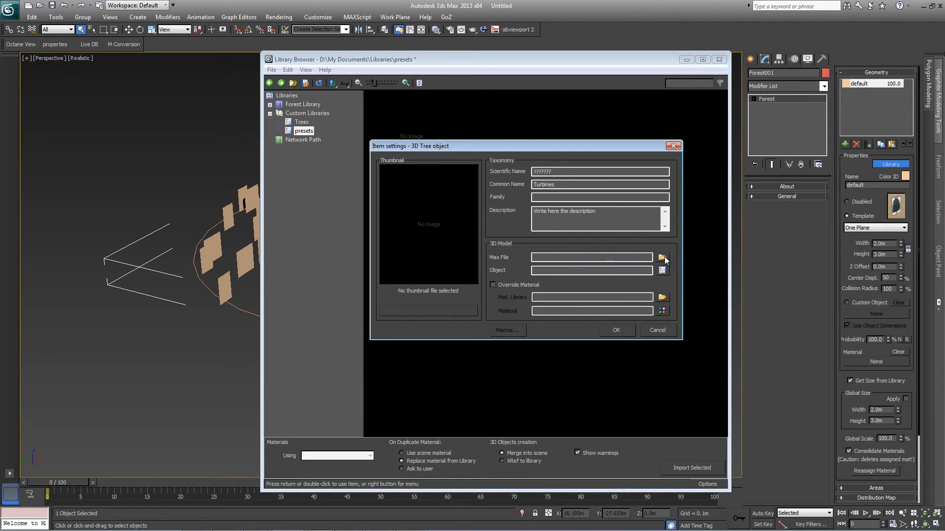
Step: Load turbines.max as the item's source file and select Forest001 as its object
click(662, 257)
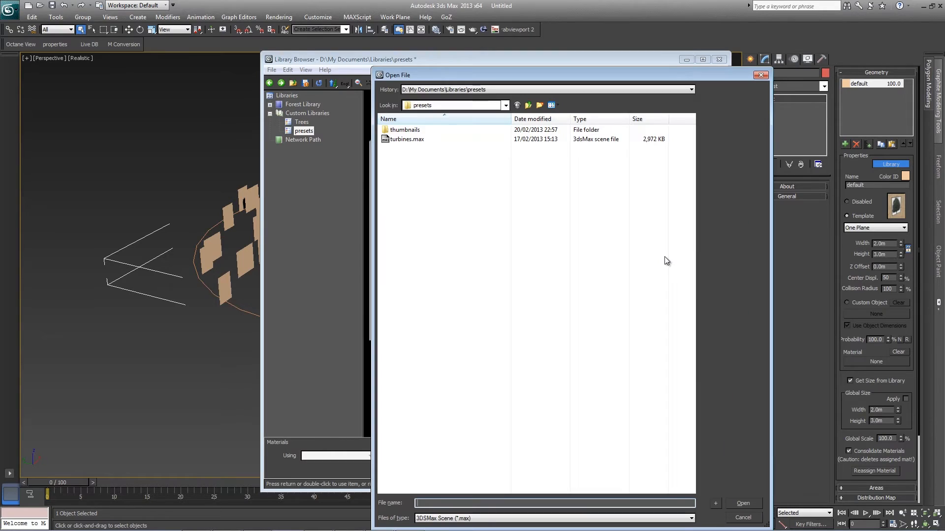
mouse_move(406, 139)
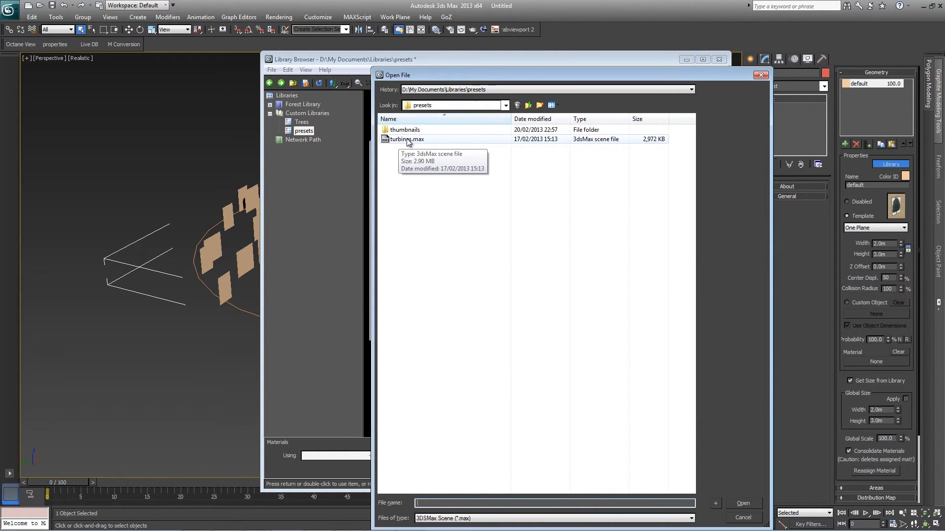
double_click(405, 140)
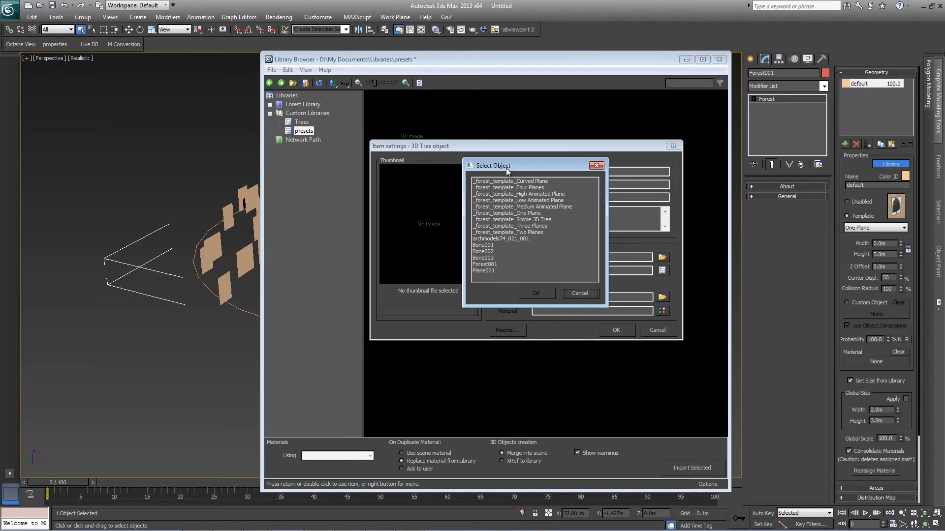
mouse_move(557, 252)
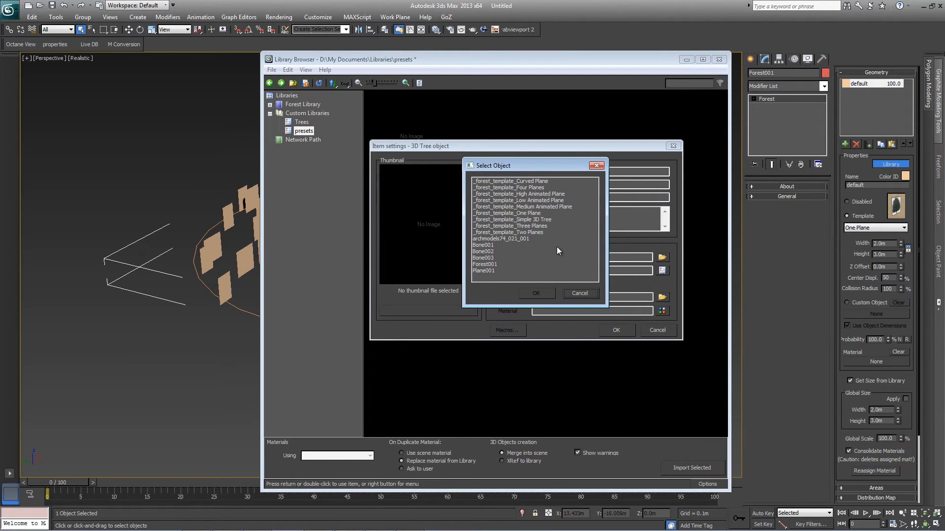
mouse_move(521, 258)
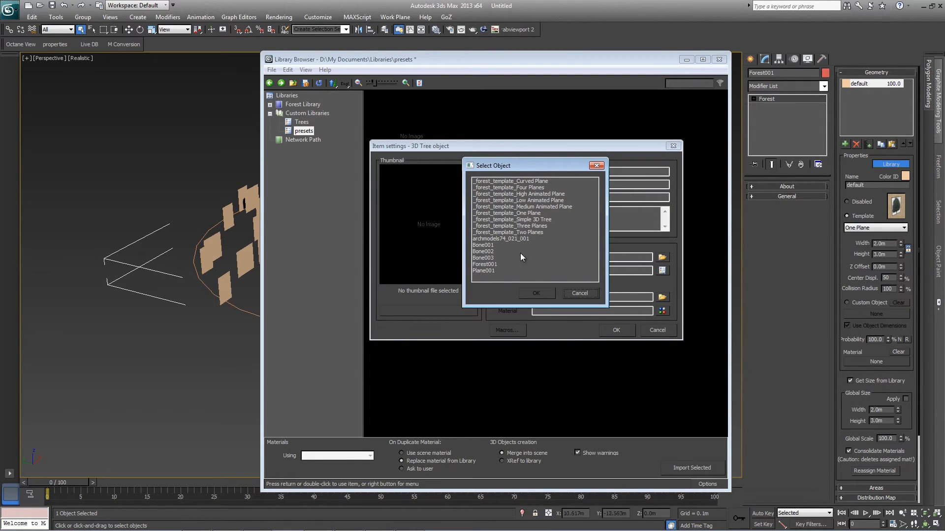
click(534, 294)
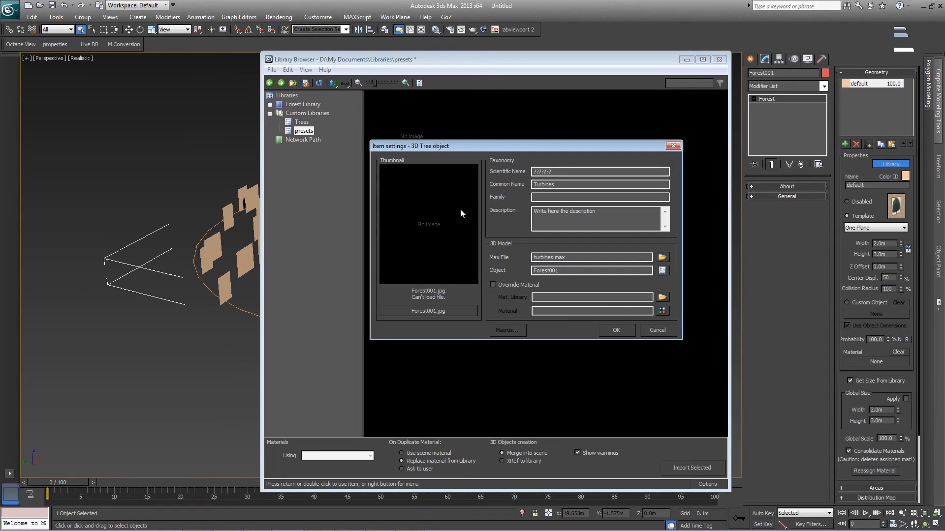
mouse_move(427, 313)
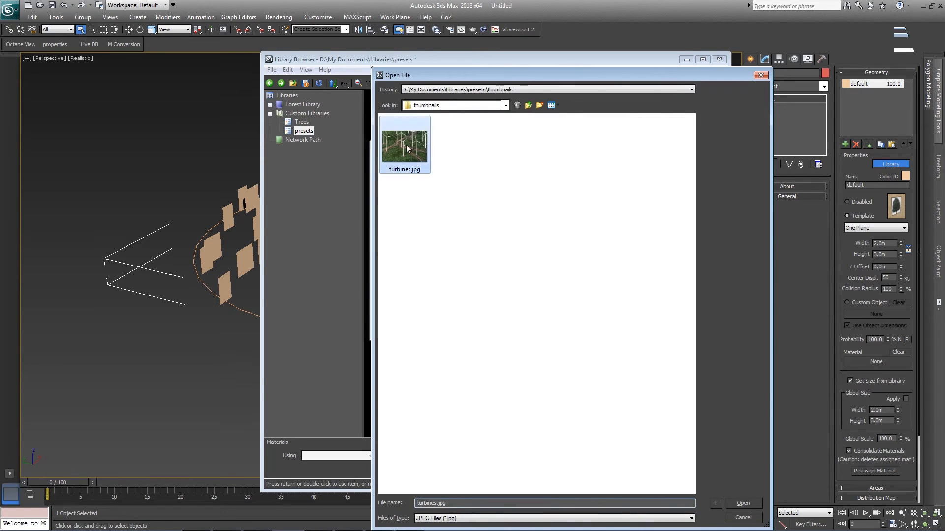
Step: Assign turbines.jpg as the Turbines thumbnail and confirm the item settings
double_click(404, 136)
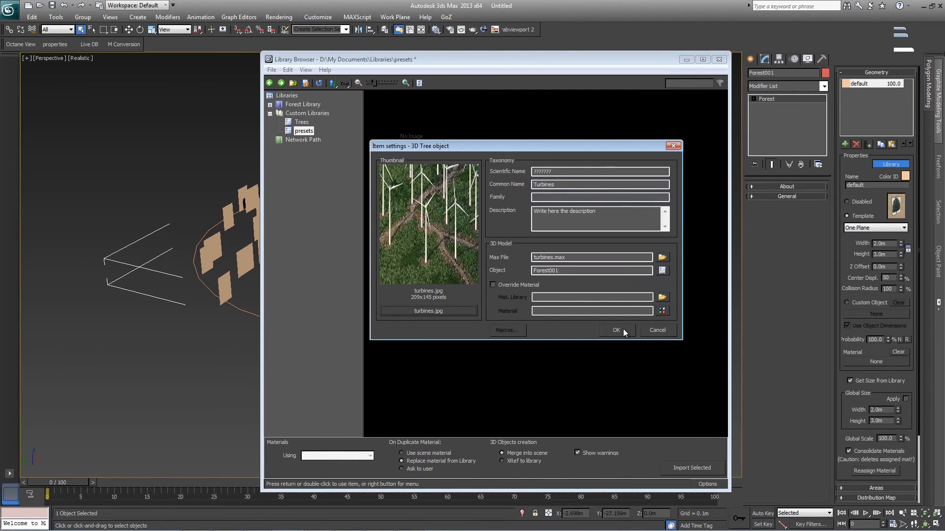
click(614, 330)
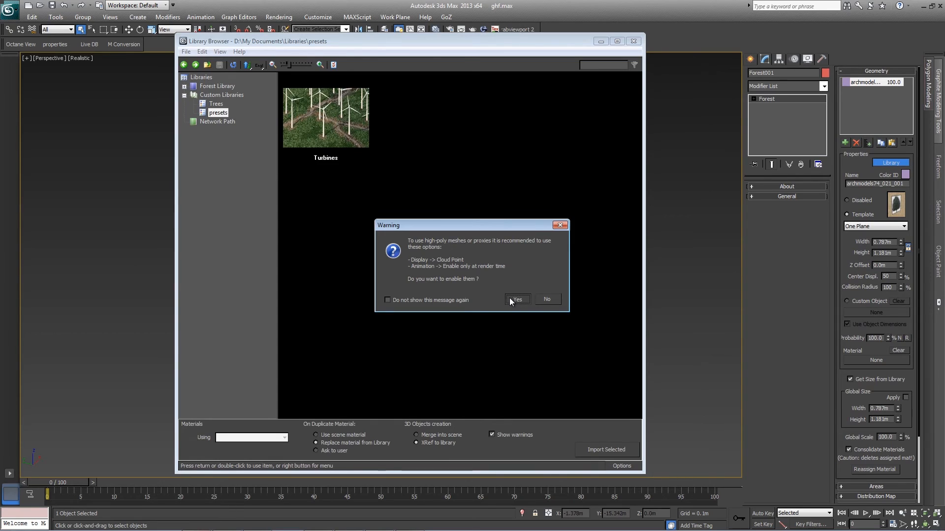
Step: Accept the recommended high-poly display options to scatter turbines inside the circle
click(515, 300)
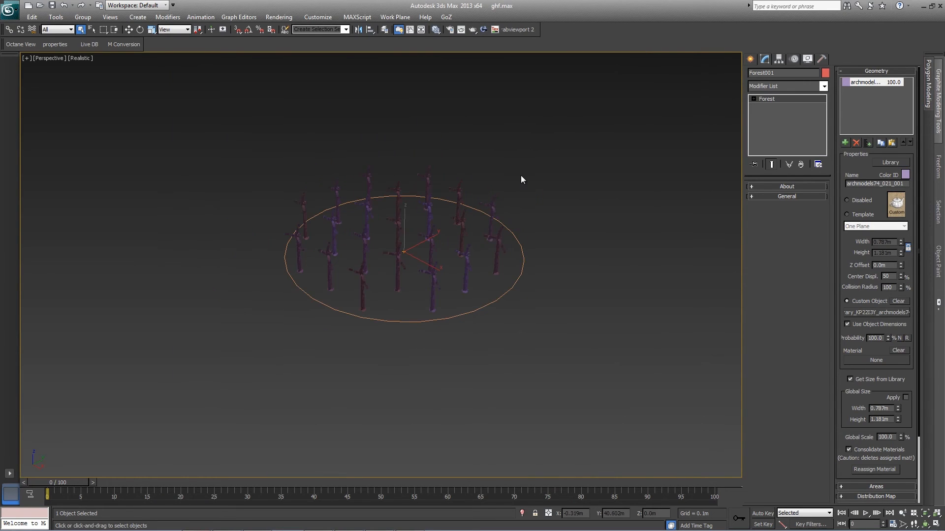